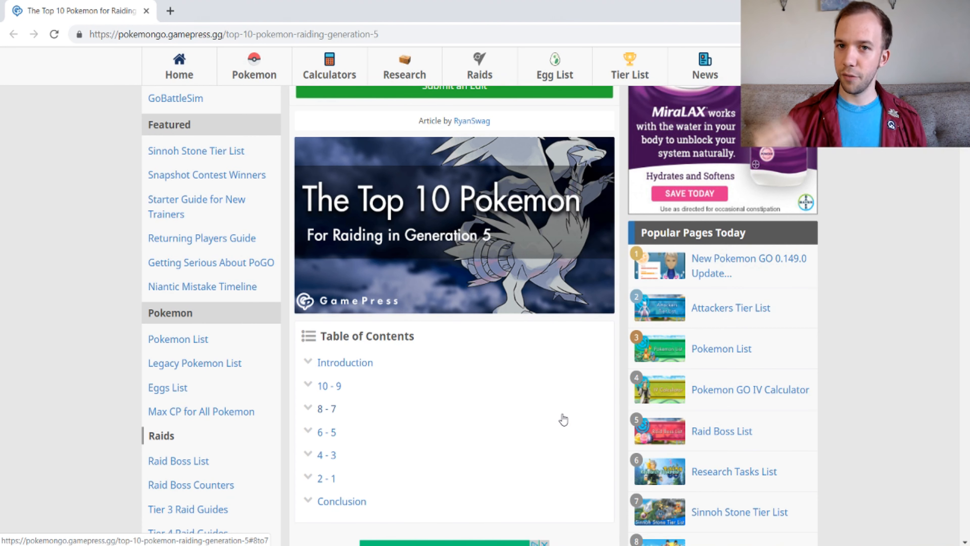
Scroll past the article banner and Table of Contents toward the first ranked Normal-type entry.
{"action": "scroll", "scroll_direction": "down", "scroll_amount": 3}
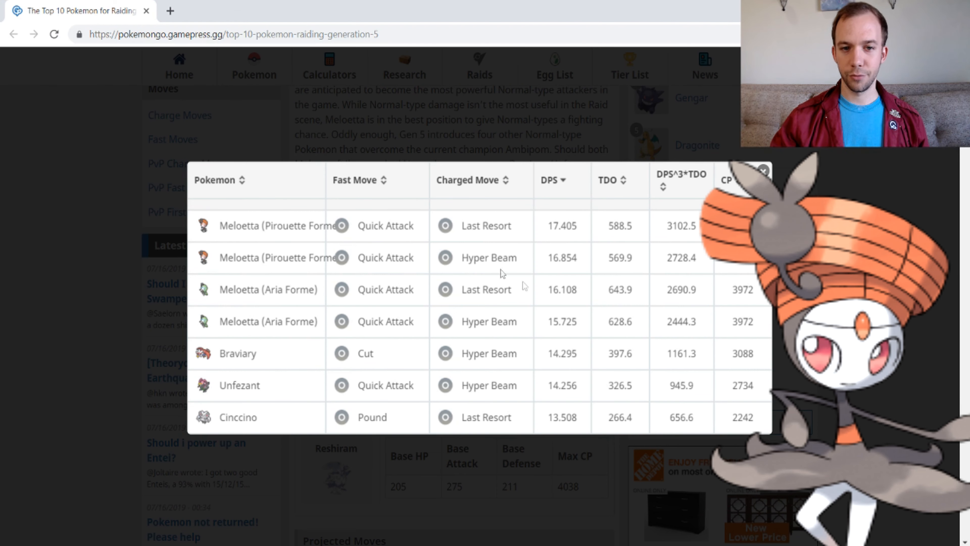
{"action": "mouse_move", "coordinate": [488, 247]}
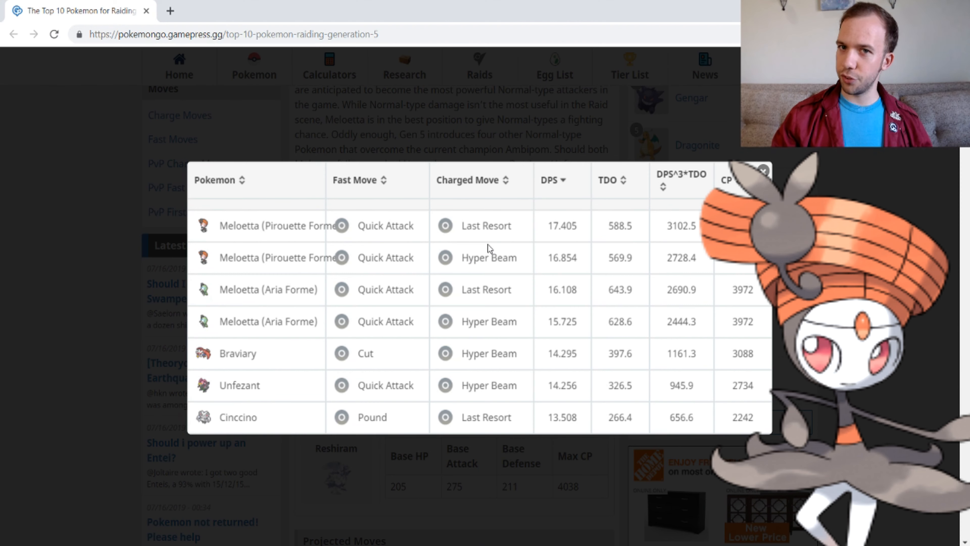
{"action": "mouse_move", "coordinate": [450, 311]}
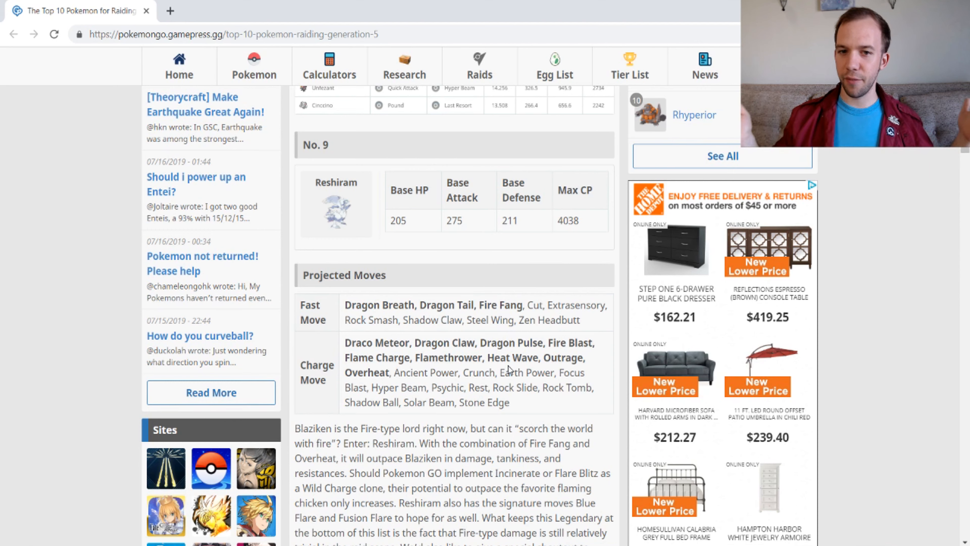
{"action": "scroll", "scroll_direction": "down", "scroll_amount": 3}
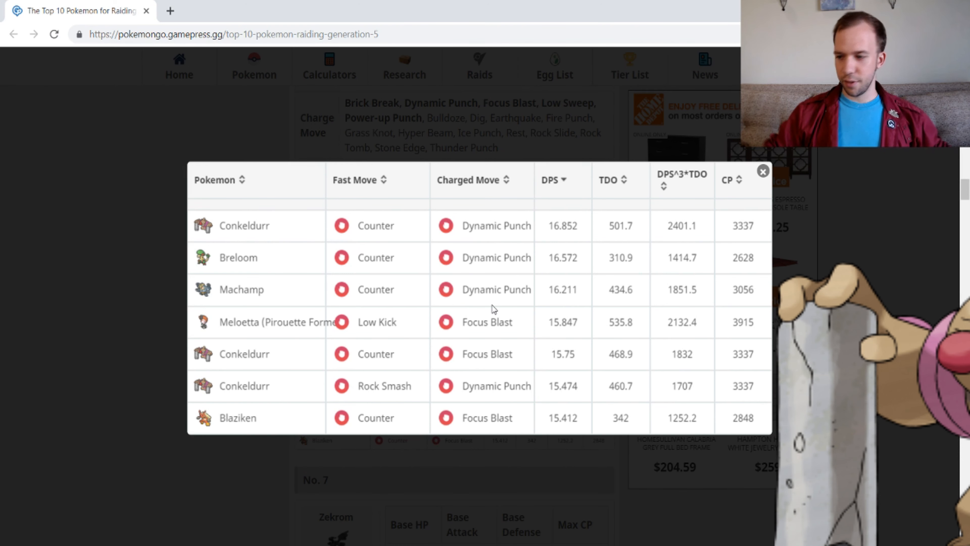
{"action": "mouse_move", "coordinate": [330, 357]}
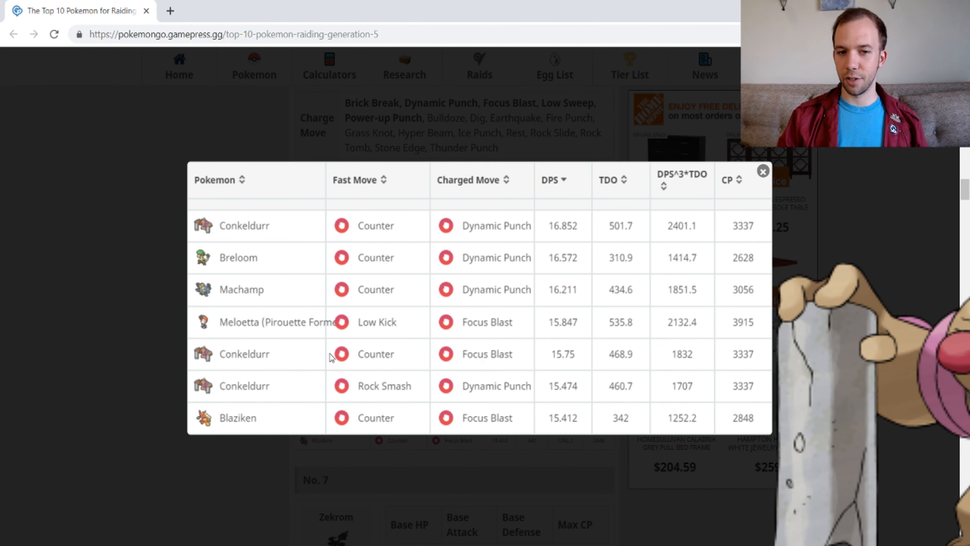
{"action": "mouse_move", "coordinate": [334, 379]}
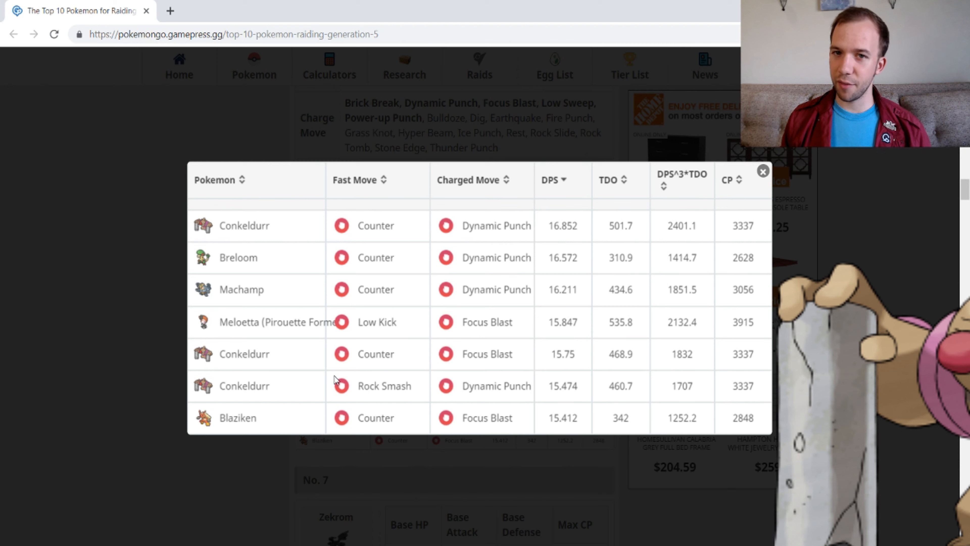
{"action": "mouse_move", "coordinate": [232, 287]}
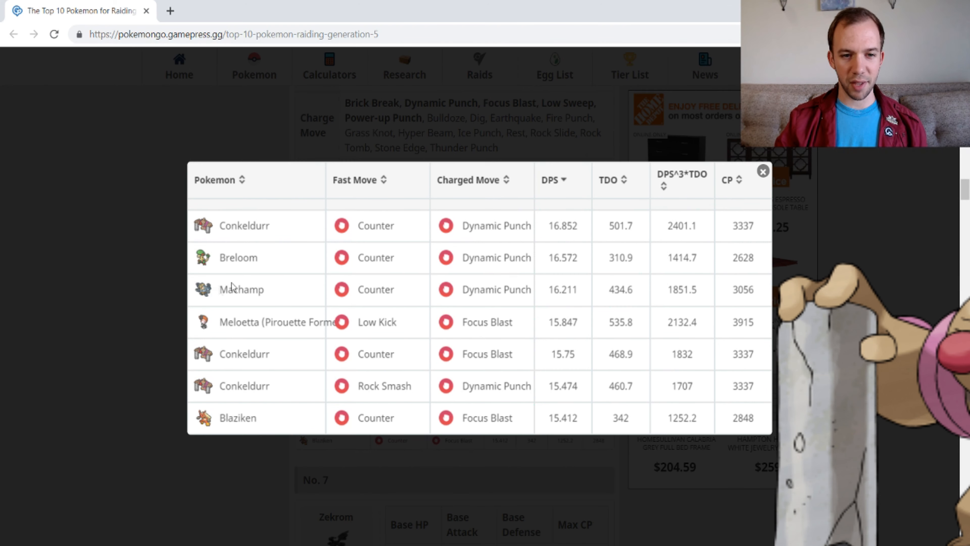
{"action": "left_click", "coordinate": [762, 171]}
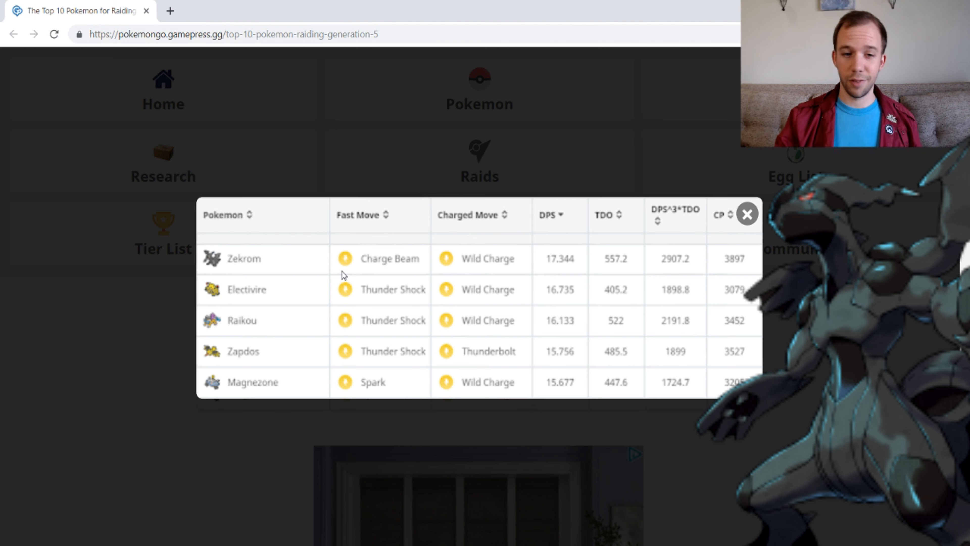
{"action": "mouse_move", "coordinate": [315, 321]}
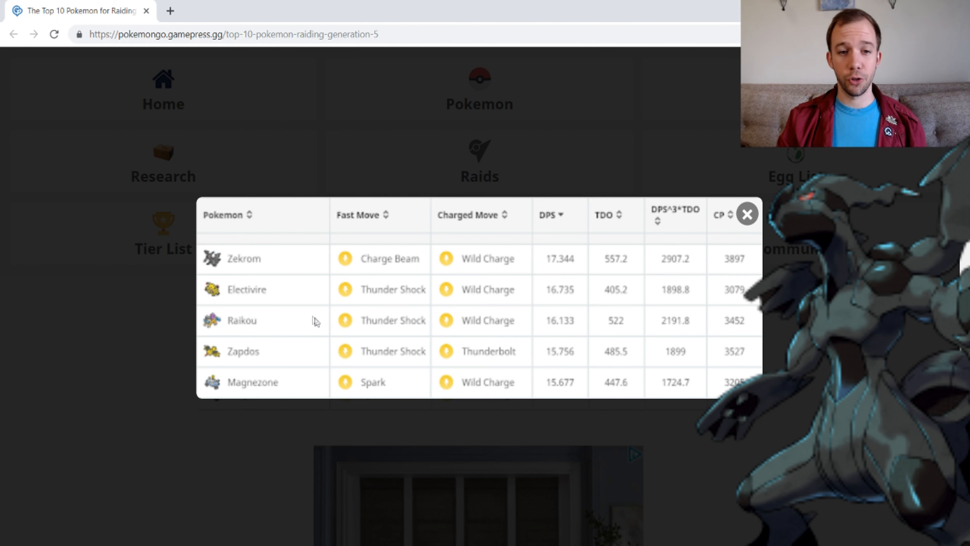
{"action": "mouse_move", "coordinate": [285, 290]}
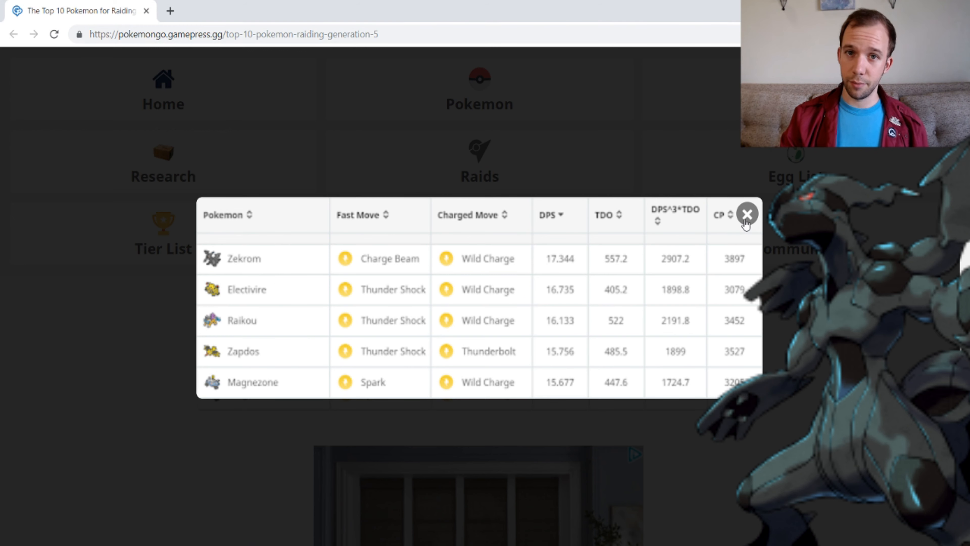
Close the Zekrom DPS table and bring the No. 6 Volcarona Bug-type section into view.
{"action": "left_click", "coordinate": [747, 213]}
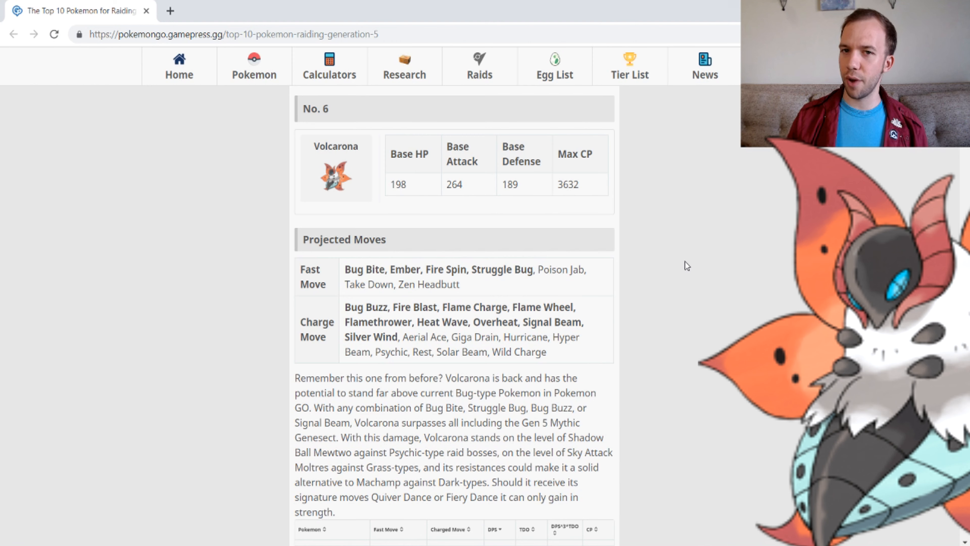
{"action": "left_click", "coordinate": [336, 177]}
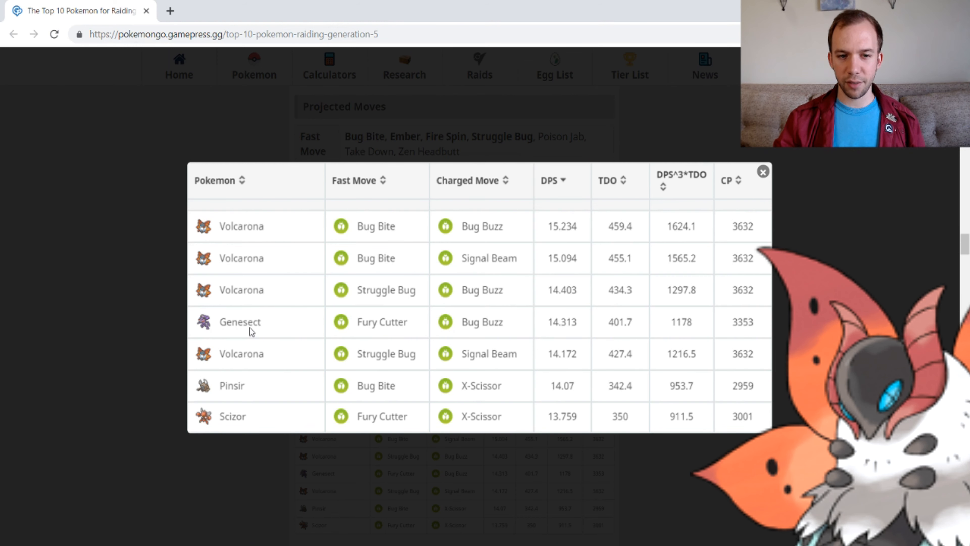
{"action": "mouse_move", "coordinate": [250, 340]}
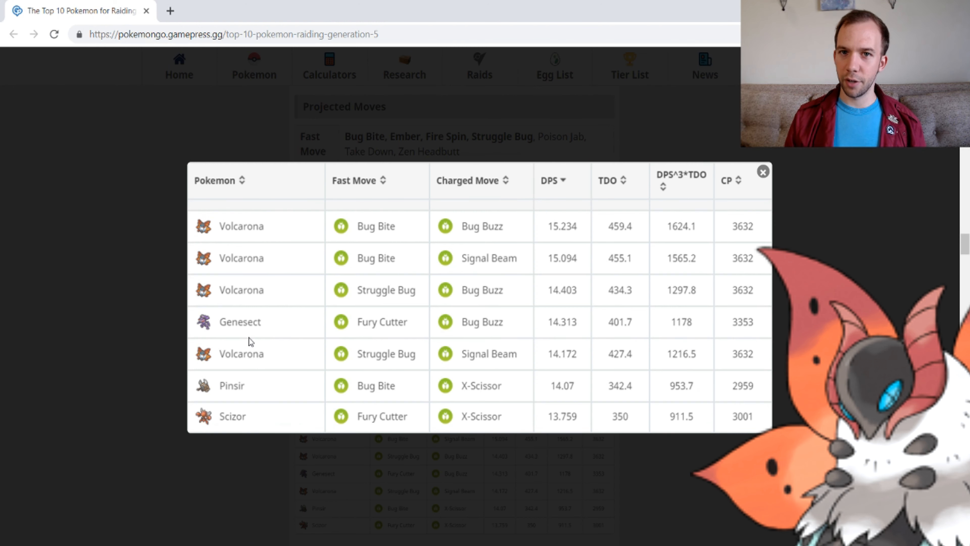
{"action": "mouse_move", "coordinate": [567, 337]}
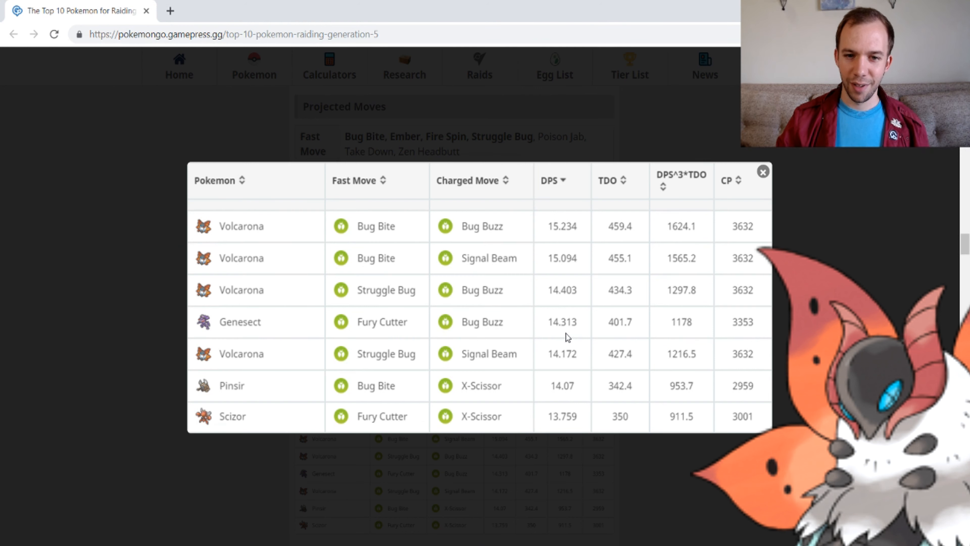
Enlarge Volcarona's Bug-type DPS table comparing it with Genesect, Pinsir and Scizor.
{"action": "left_click", "coordinate": [763, 171]}
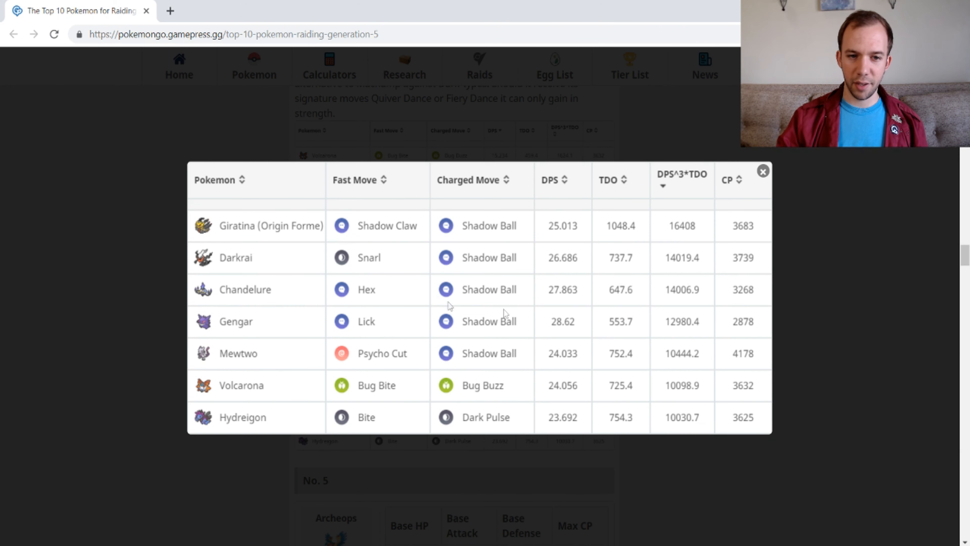
{"action": "mouse_move", "coordinate": [444, 411]}
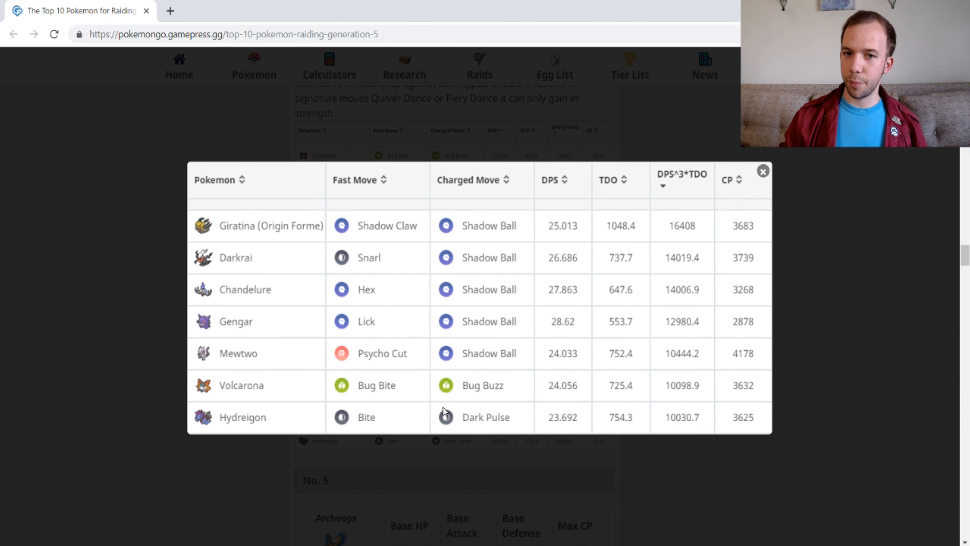
Leave the Volcarona comparison and move to the Flying-type table led by Archeops.
{"action": "left_click", "coordinate": [762, 170]}
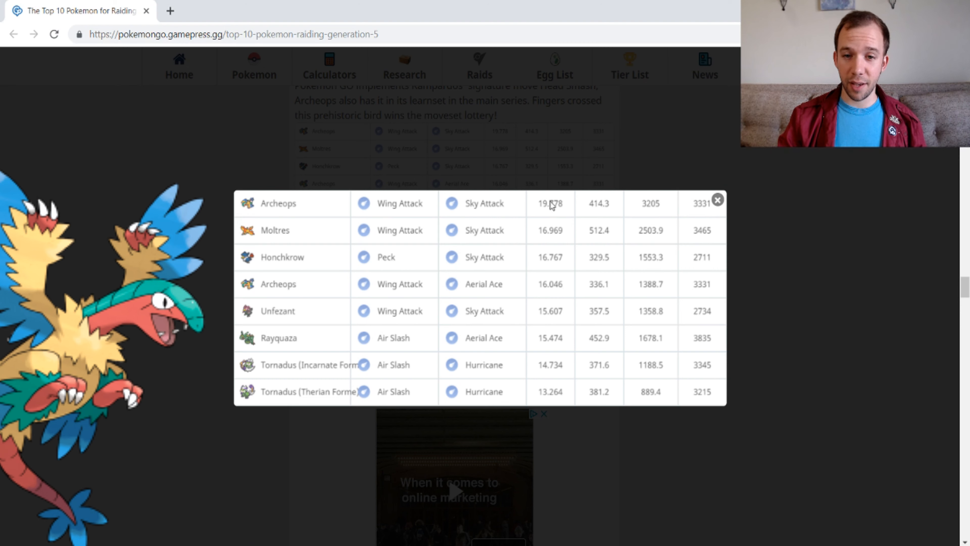
{"action": "mouse_move", "coordinate": [556, 244]}
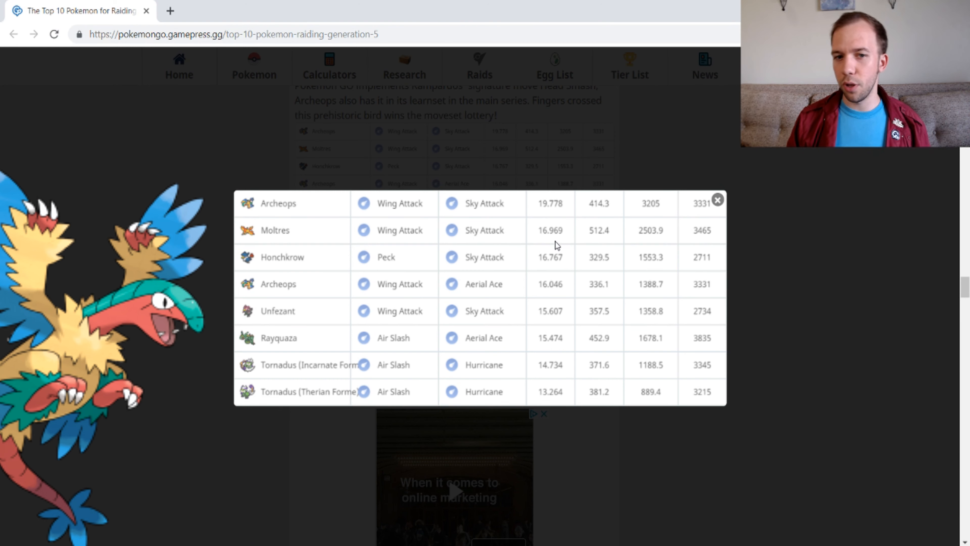
{"action": "mouse_move", "coordinate": [485, 300]}
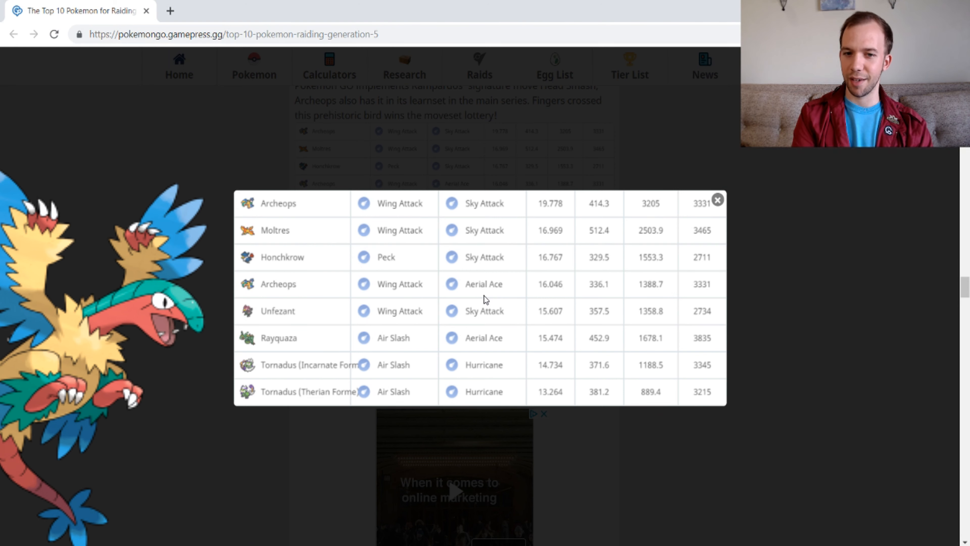
Close the Flying-type table to show Archeops' No. 5 base stats and projected moves.
{"action": "left_click", "coordinate": [718, 199]}
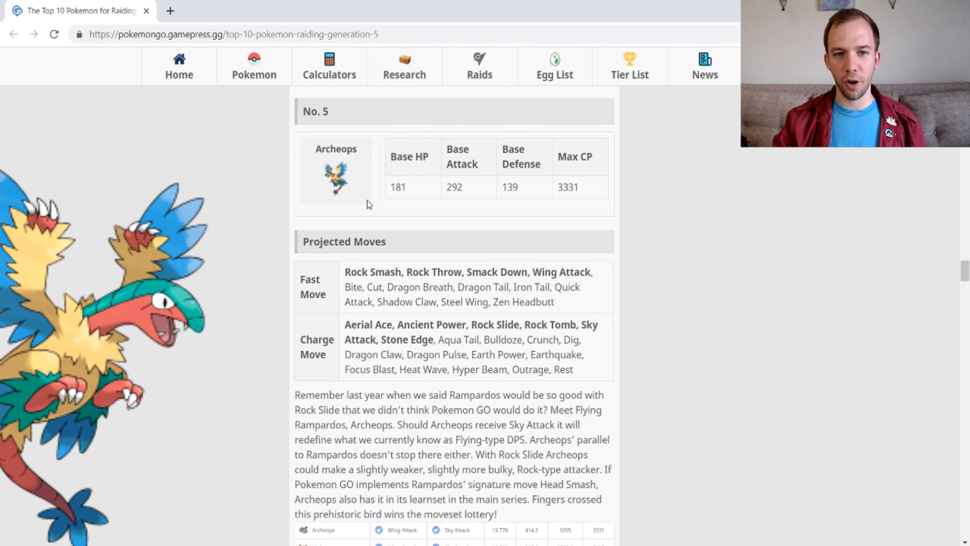
Scroll past the Excadrill Drill Run write-up to the No. 3 Therian Forme Landorus entry.
{"action": "scroll", "scroll_direction": "down", "scroll_amount": 3}
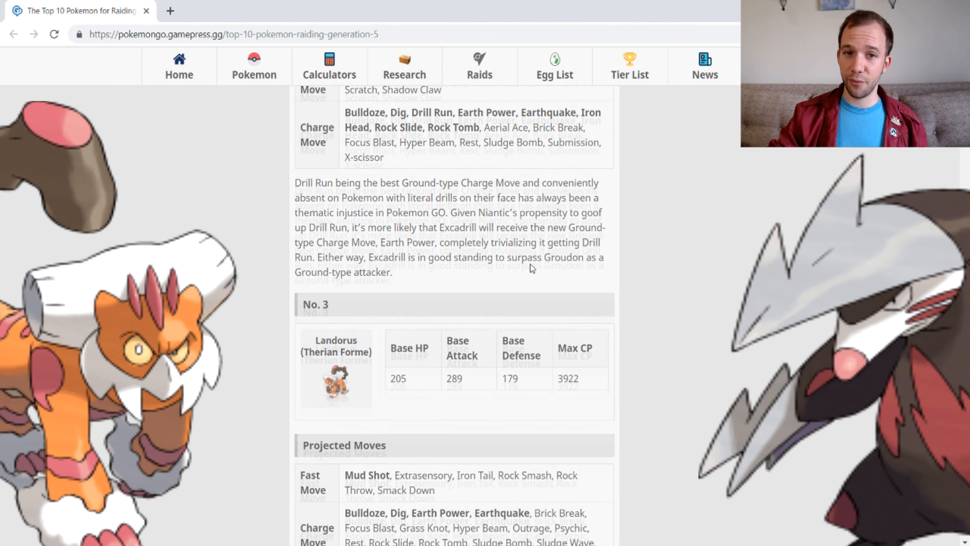
{"action": "scroll", "scroll_direction": "down", "scroll_amount": 3}
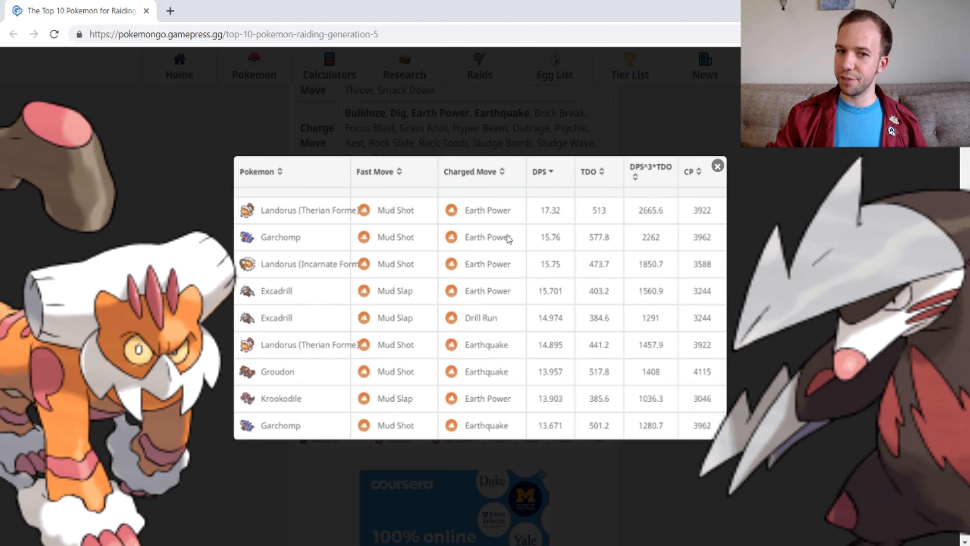
{"action": "mouse_move", "coordinate": [475, 239]}
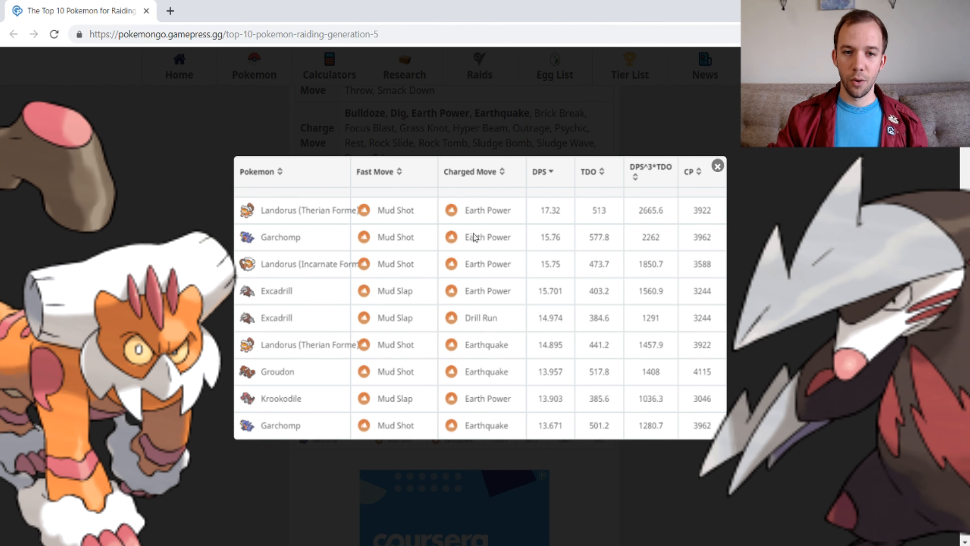
{"action": "mouse_move", "coordinate": [554, 309]}
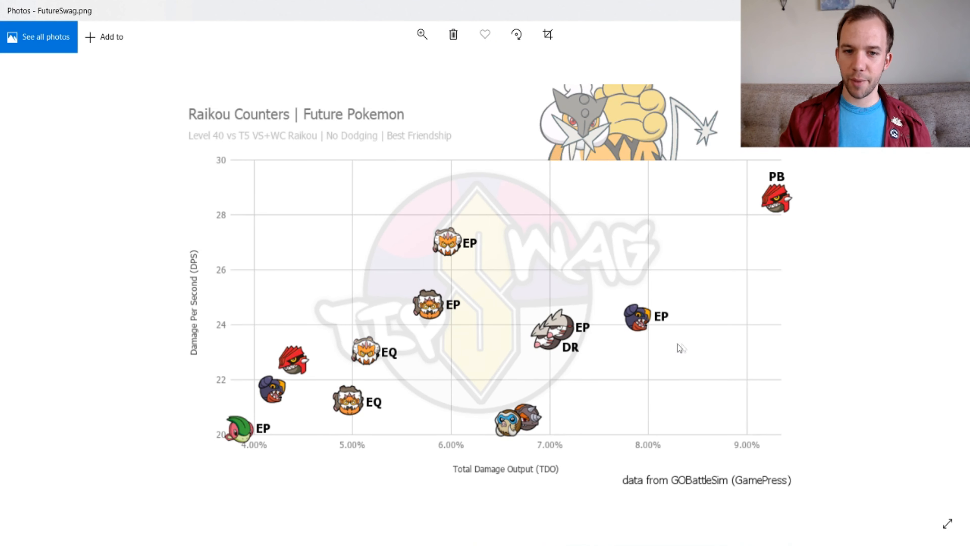
{"action": "mouse_move", "coordinate": [650, 338]}
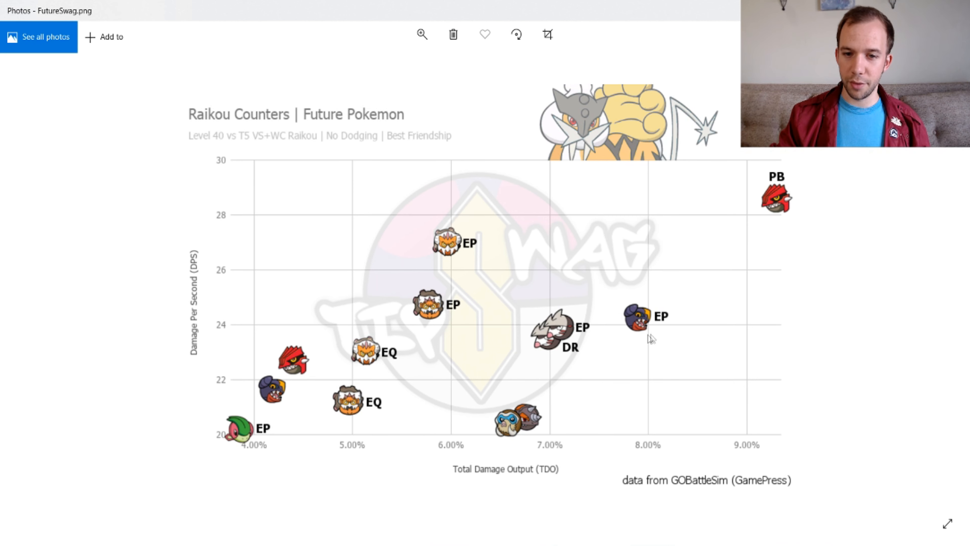
{"action": "mouse_move", "coordinate": [760, 173]}
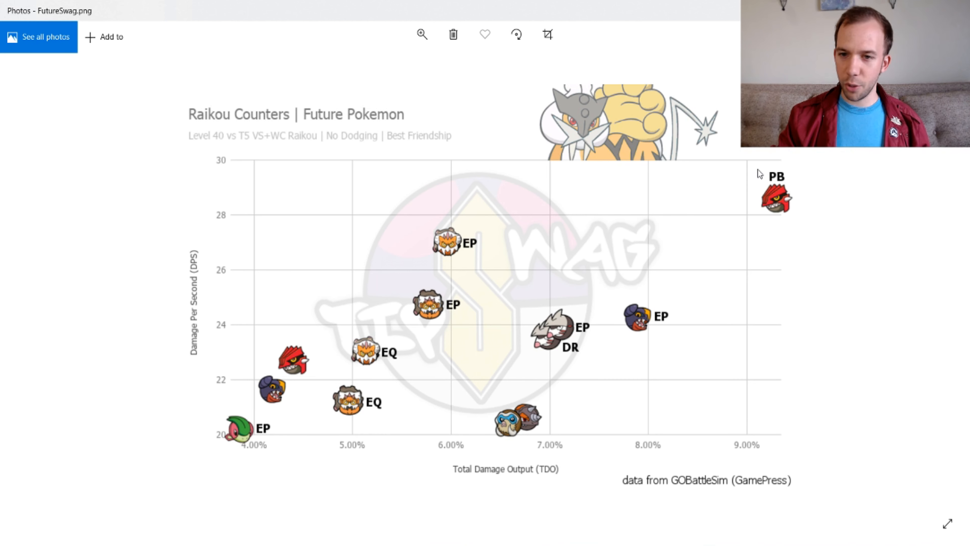
{"action": "mouse_move", "coordinate": [556, 386]}
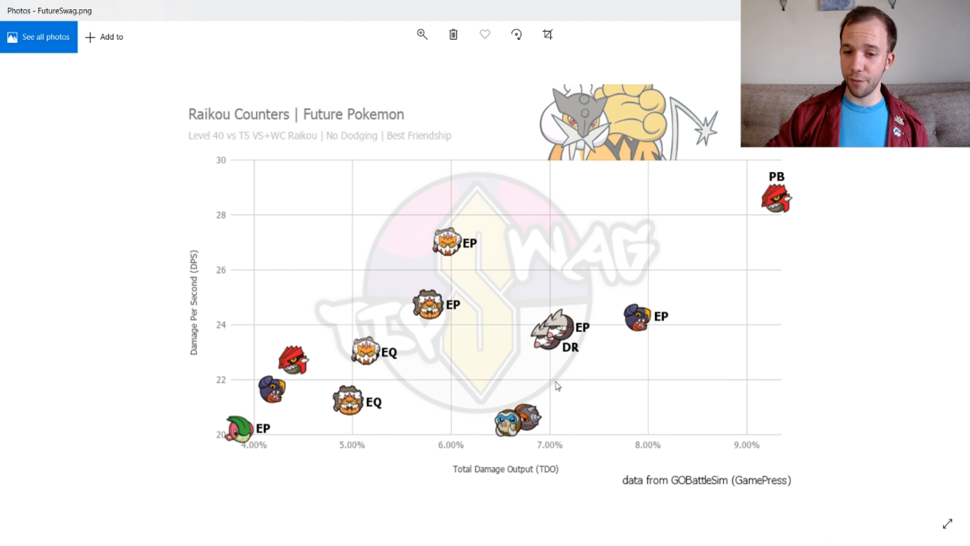
{"action": "mouse_move", "coordinate": [577, 359]}
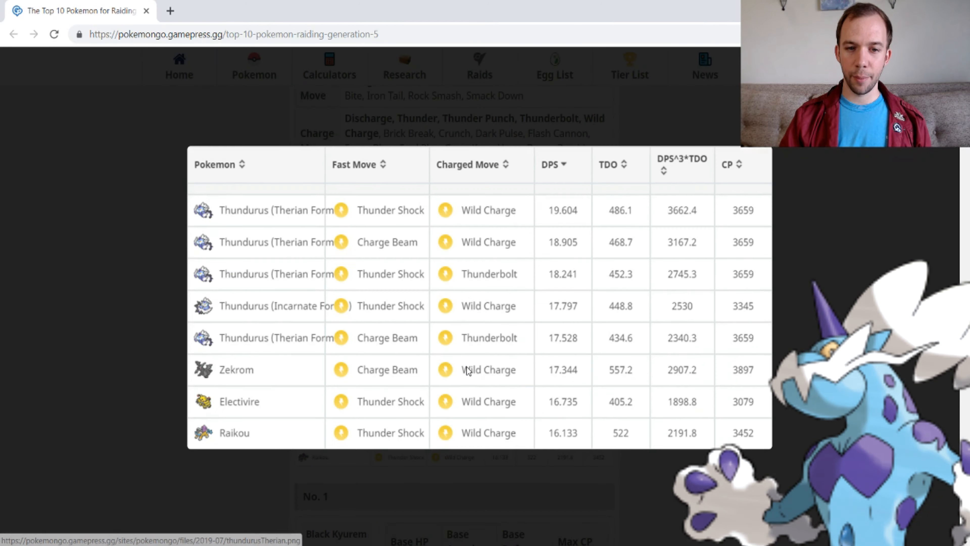
{"action": "mouse_move", "coordinate": [585, 460]}
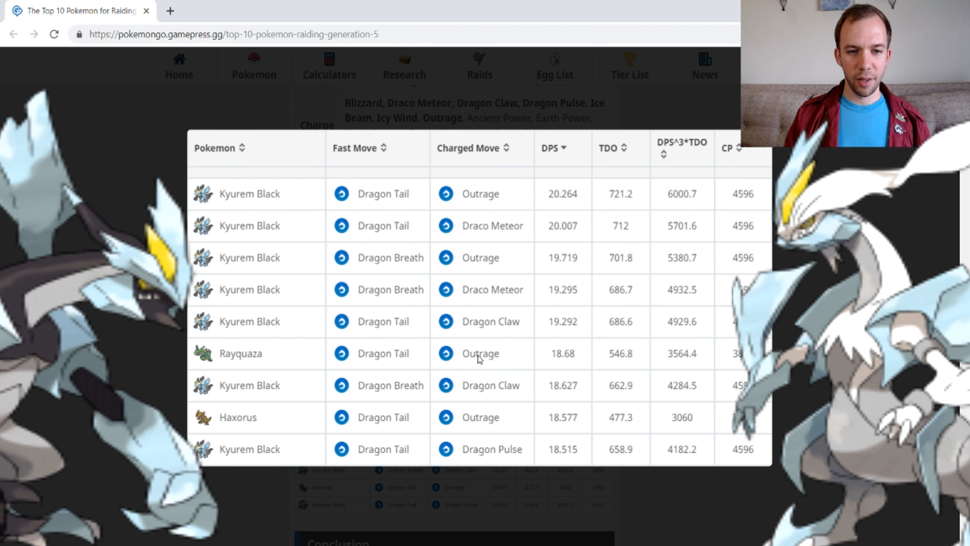
{"action": "mouse_move", "coordinate": [320, 206]}
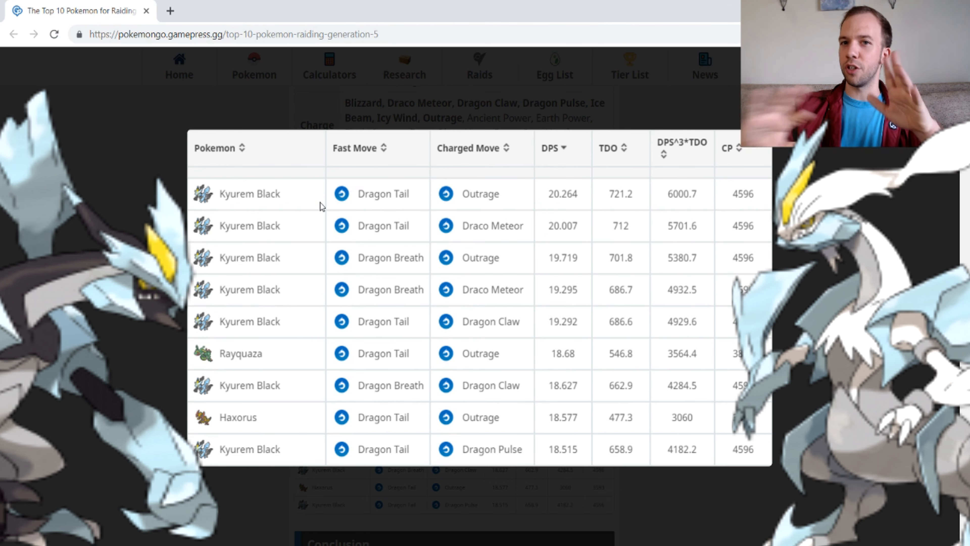